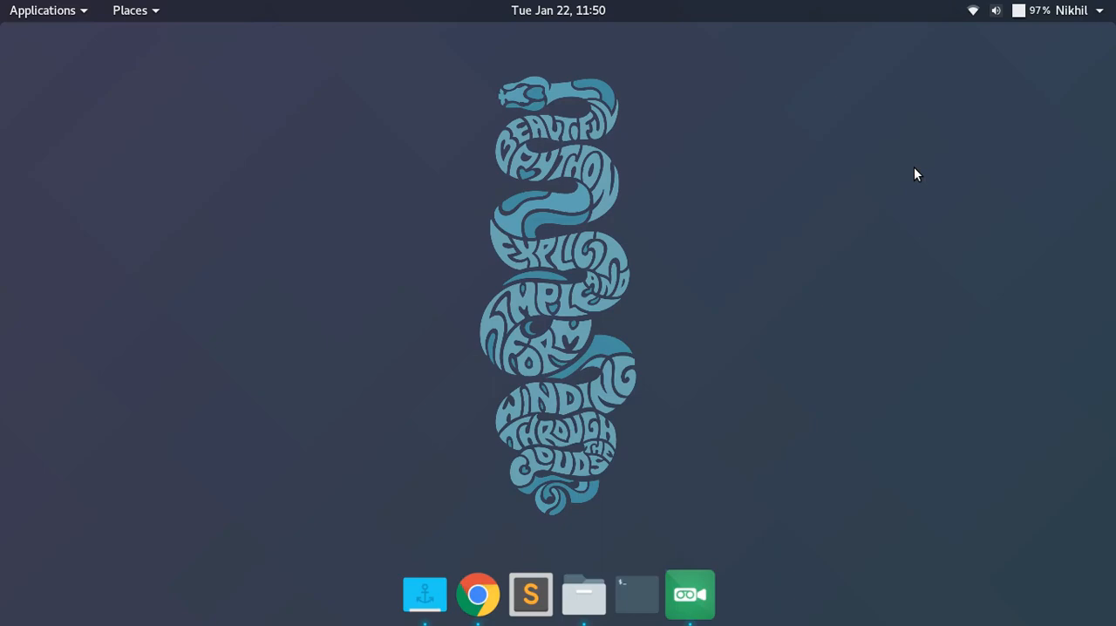
- Switch to the Chrome window showing the '01. Introduction' Matplotlib notebook
click(478, 593)
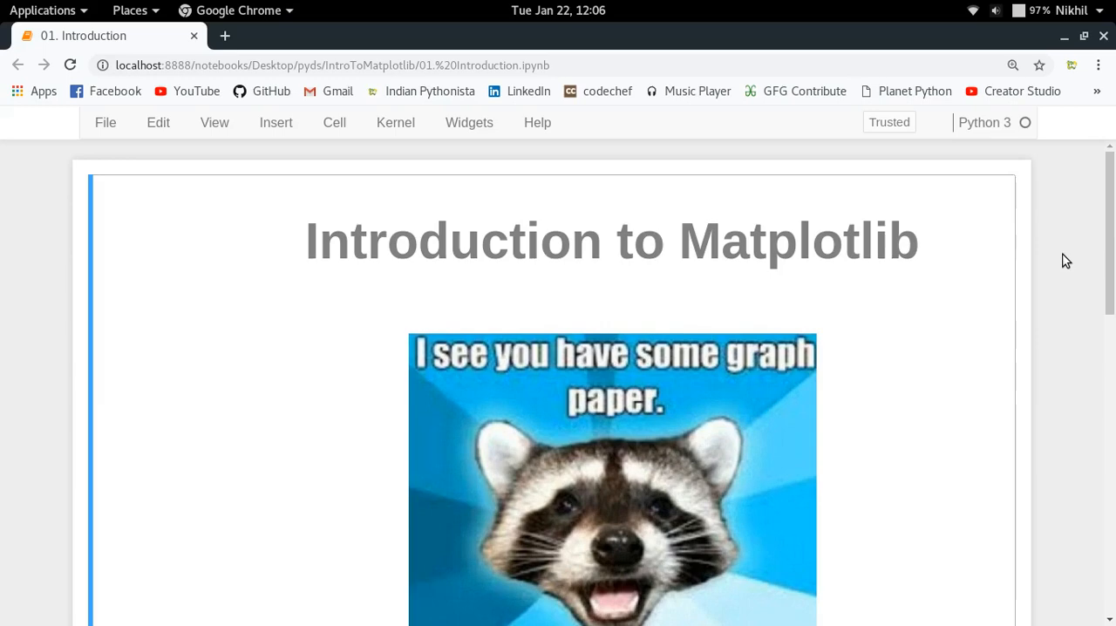
- Highlight the phrase 'Python 2D plotting library' in the Matplotlib overview paragraph
scroll(down, 3)
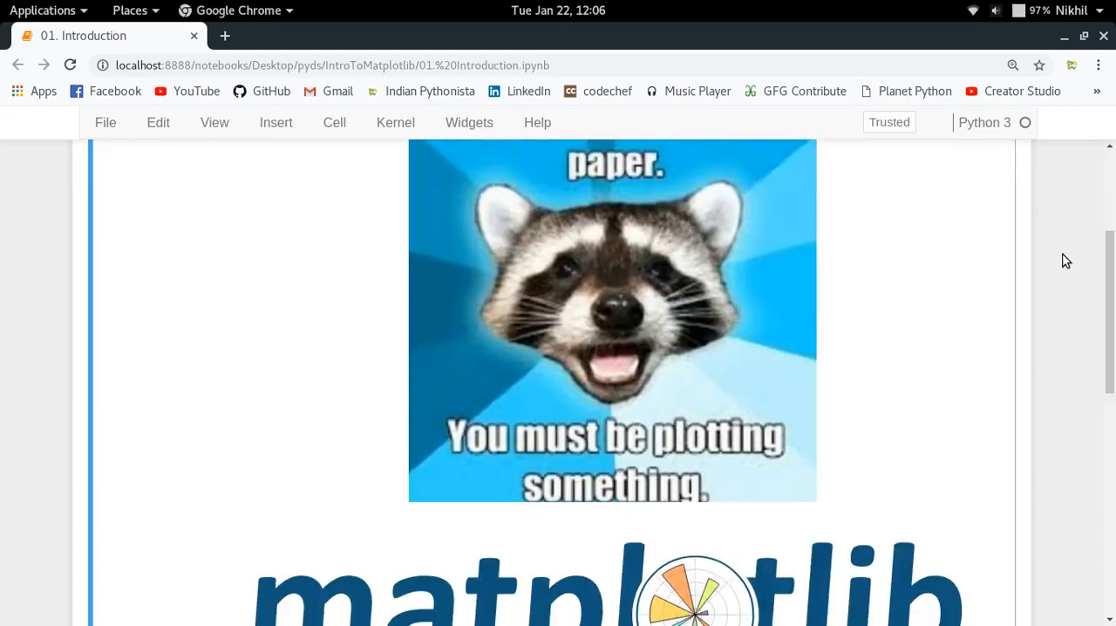
scroll(down, 3)
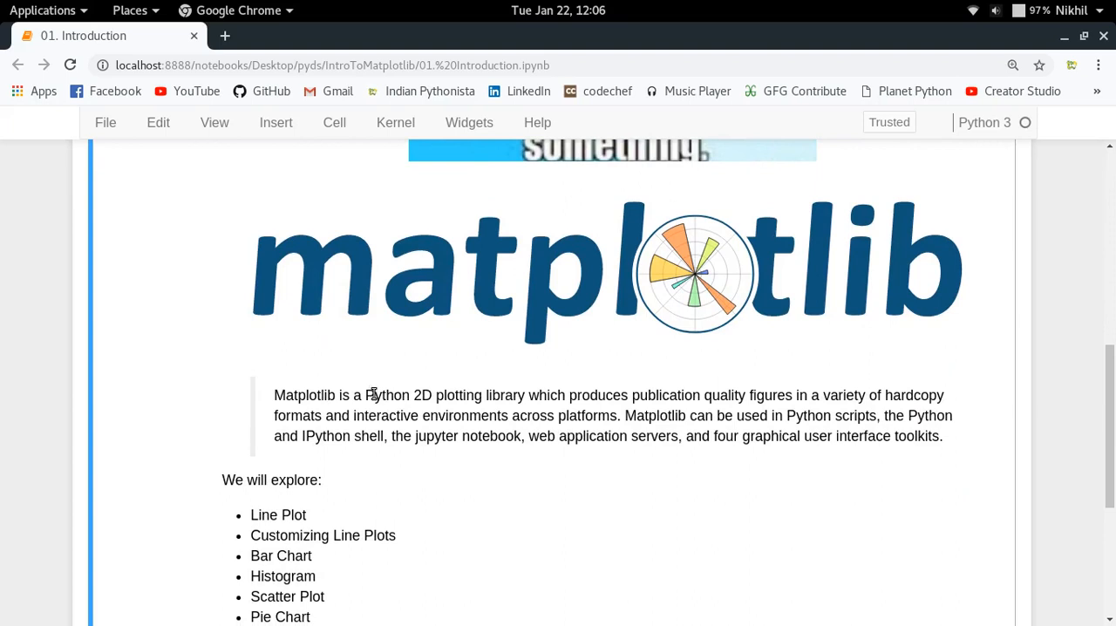
drag(366, 394, 527, 394)
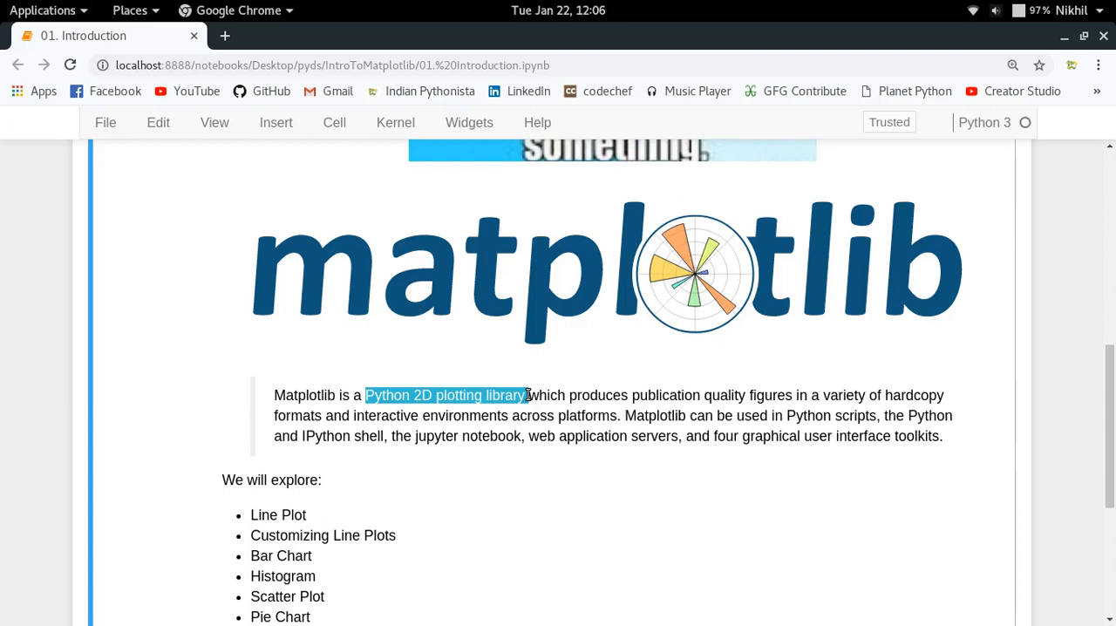
- Highlight the 'Bar Chart' and 'Subplots' entries in the 'We will explore' list
scroll(down, 3)
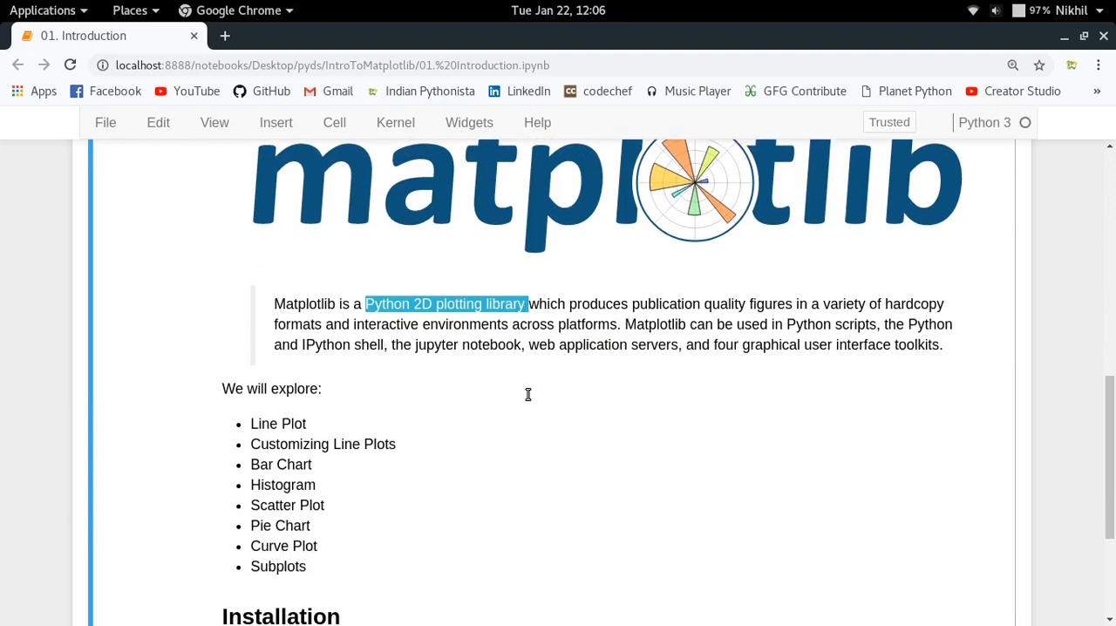
scroll(down, 3)
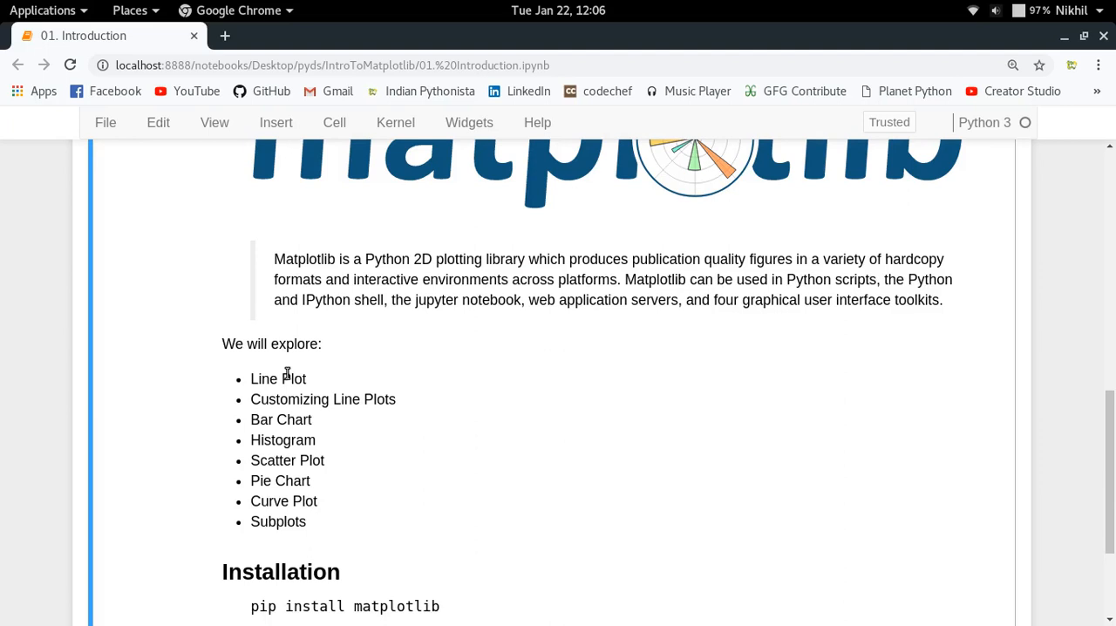
mouse_move(283, 377)
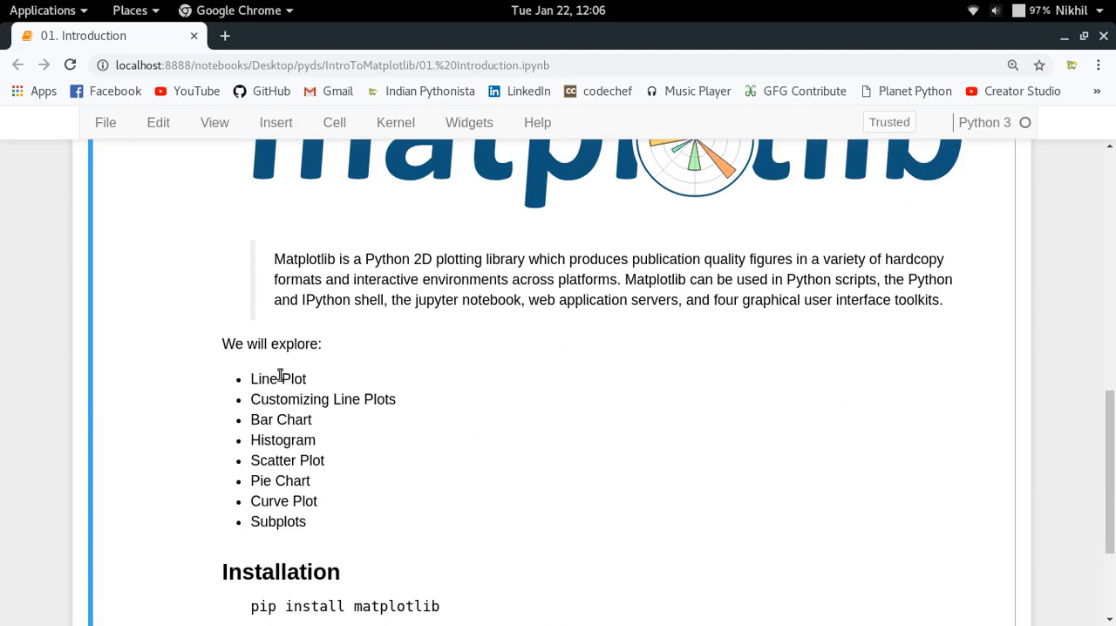
mouse_move(251, 379)
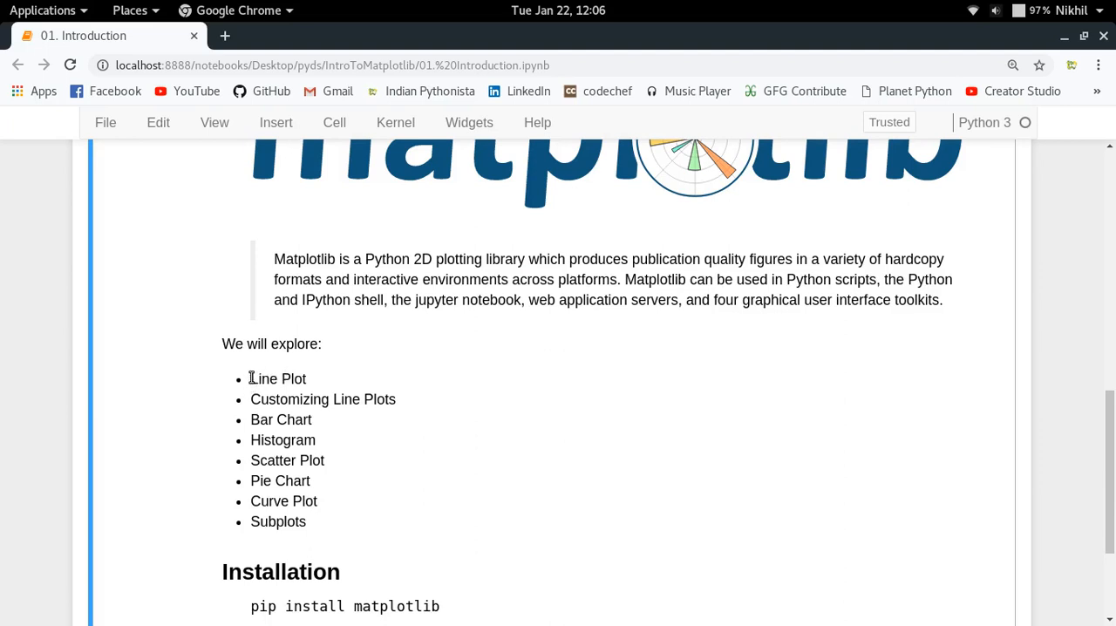
mouse_move(255, 399)
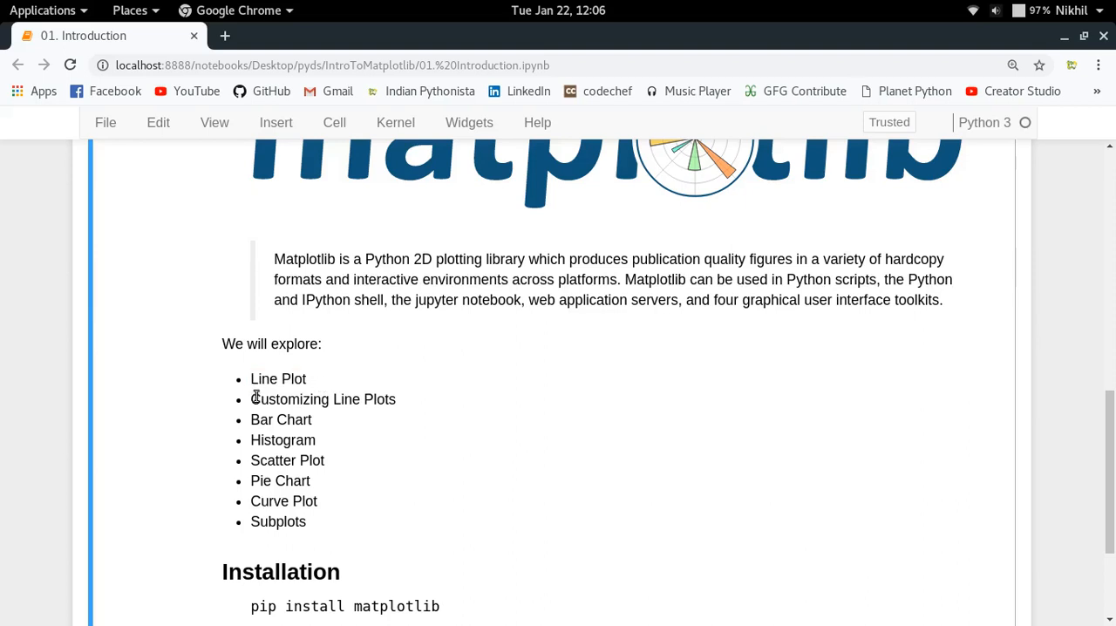
double_click(323, 399)
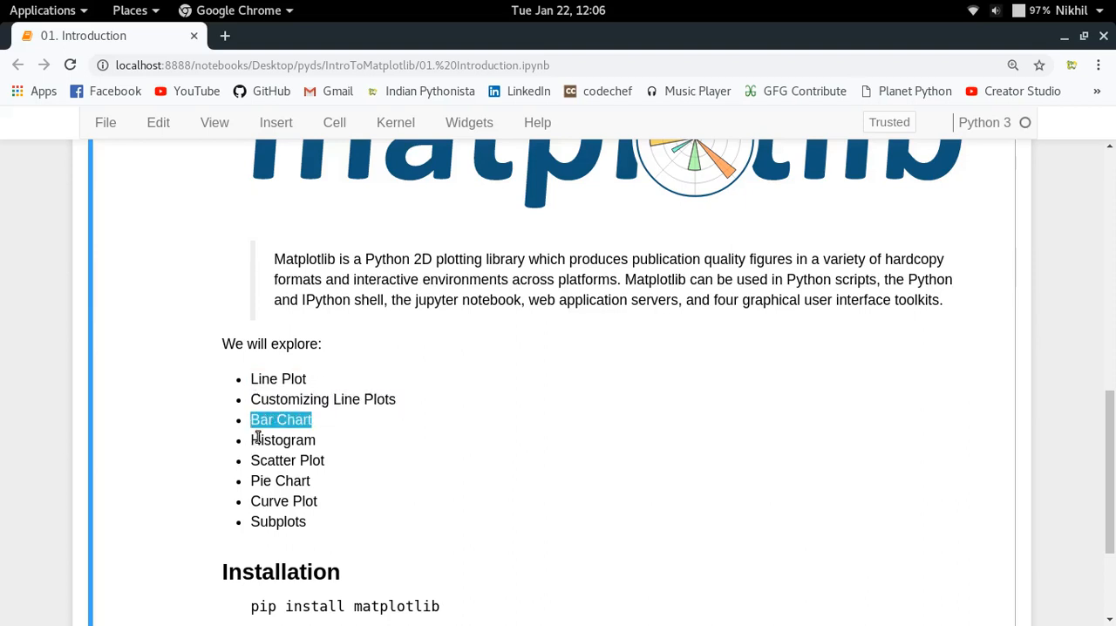
double_click(277, 461)
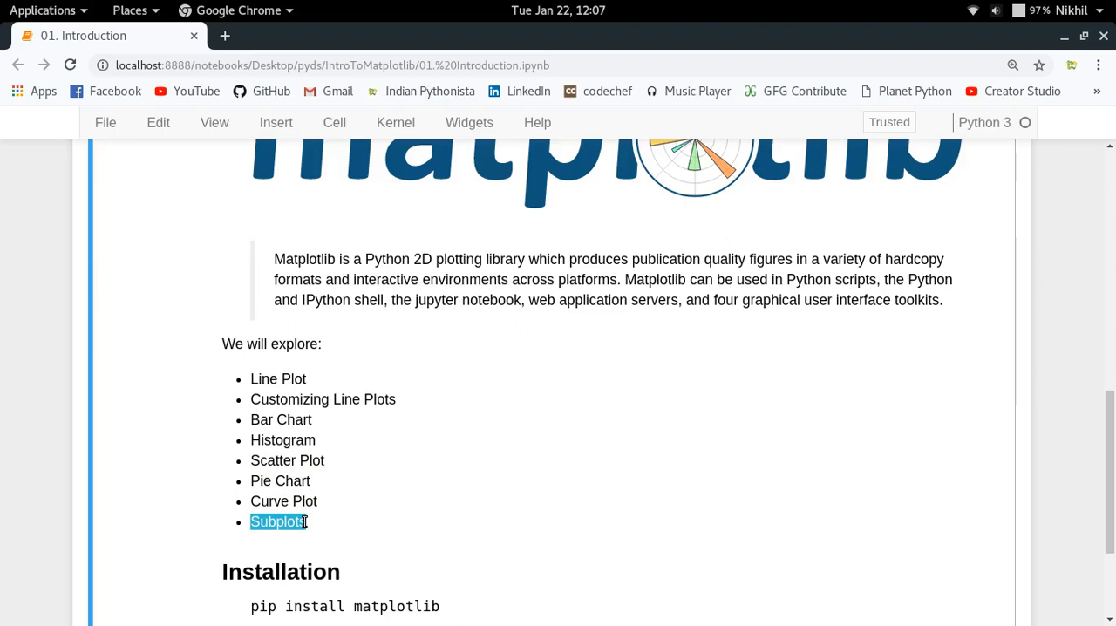
- Select the unrun 'import matplotlib' code cell under the Installation heading
scroll(down, 3)
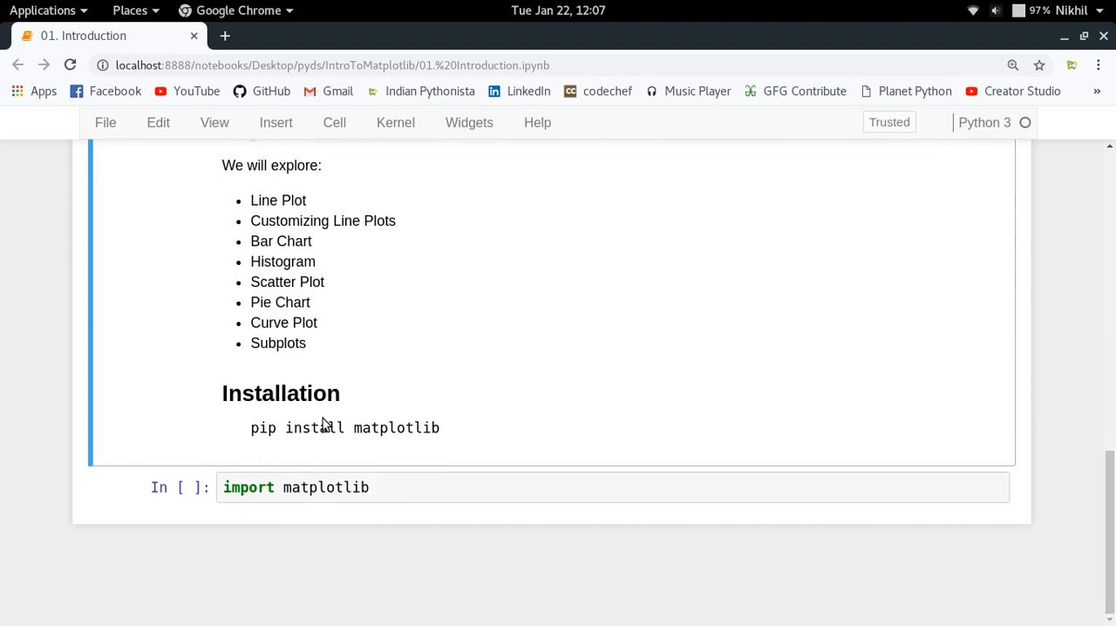
click(160, 488)
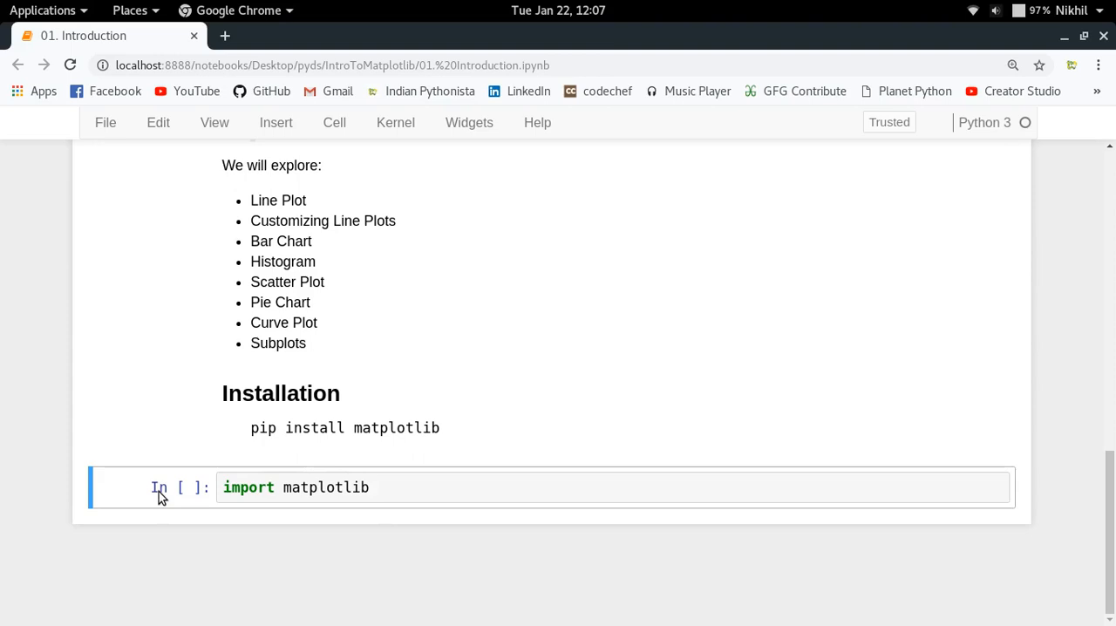